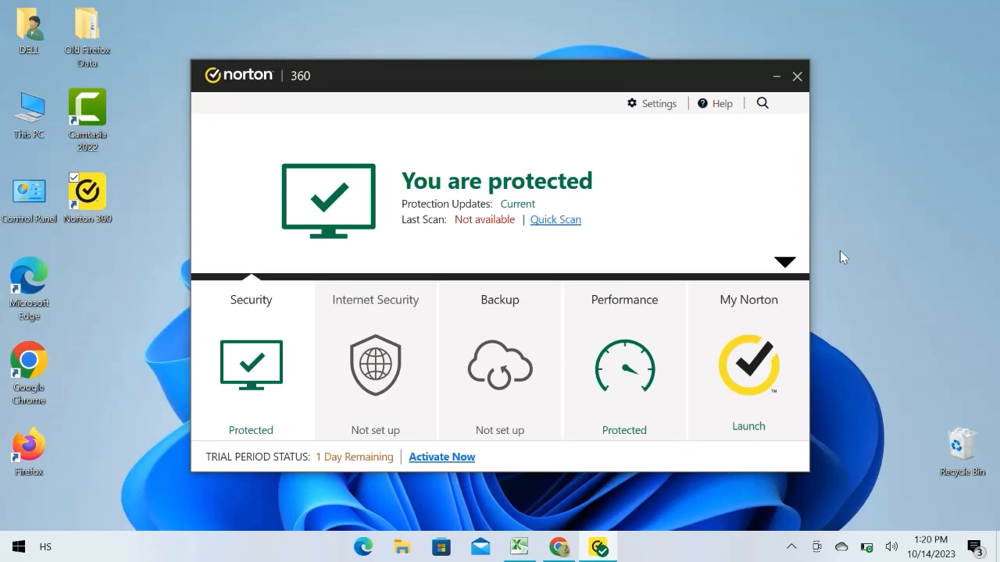
- Collapse the dashboard's feature tiles into a compact tab row
click(784, 262)
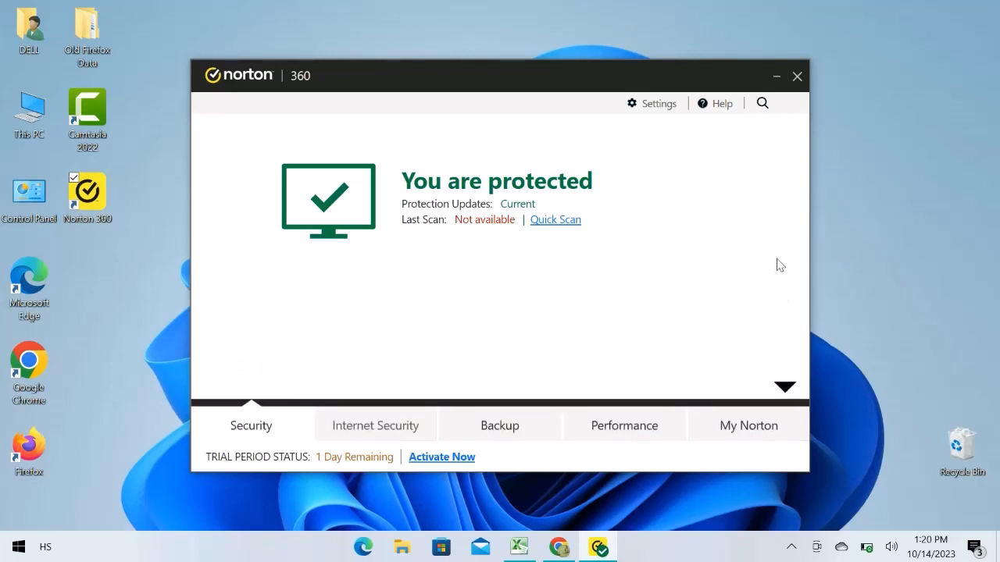
- Expand the Security section to list Scans, LiveUpdate, History, SafeCam and Advanced
click(785, 386)
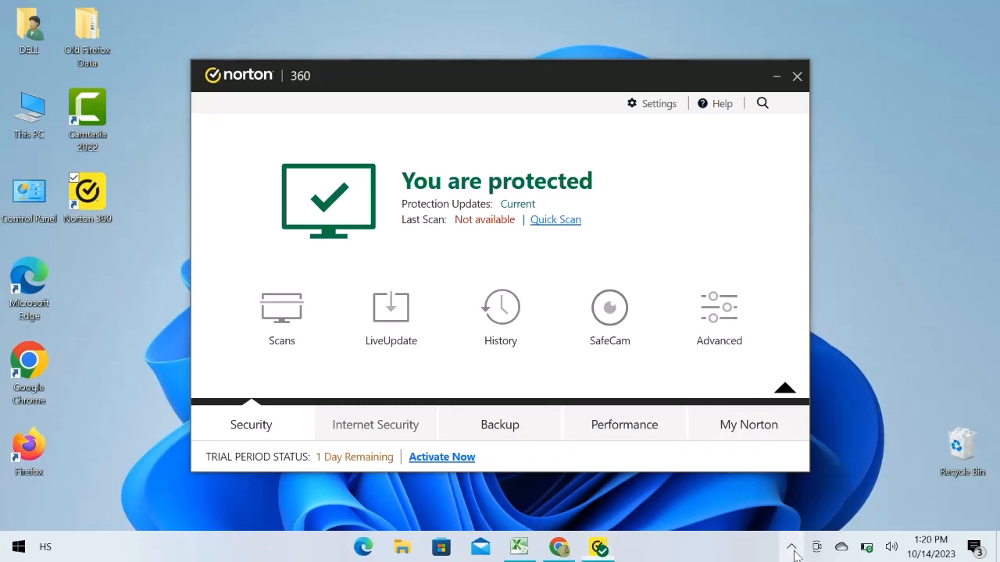
- Choose Disable Auto-Protect from Norton's tray menu and reveal the longer duration options
click(791, 546)
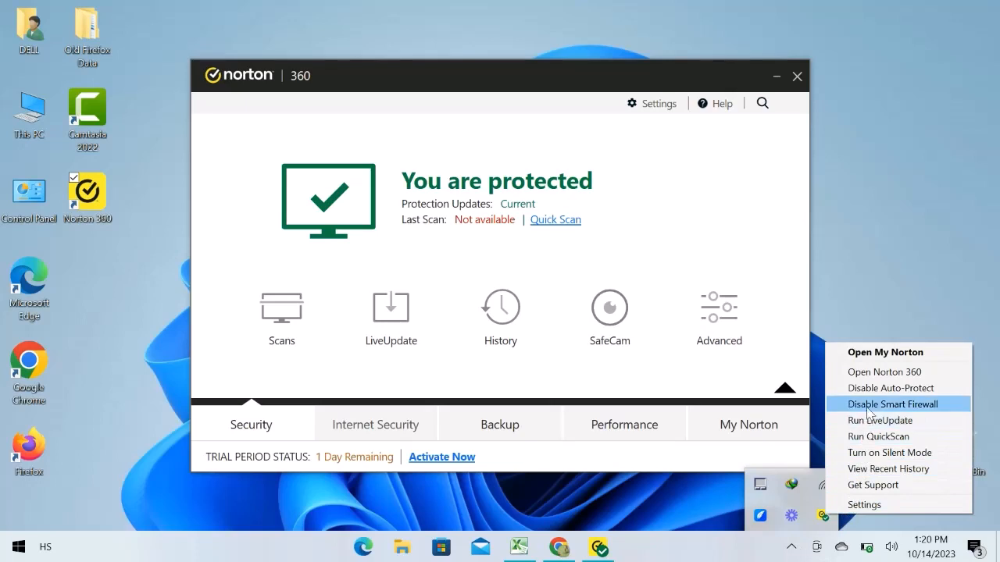
click(890, 387)
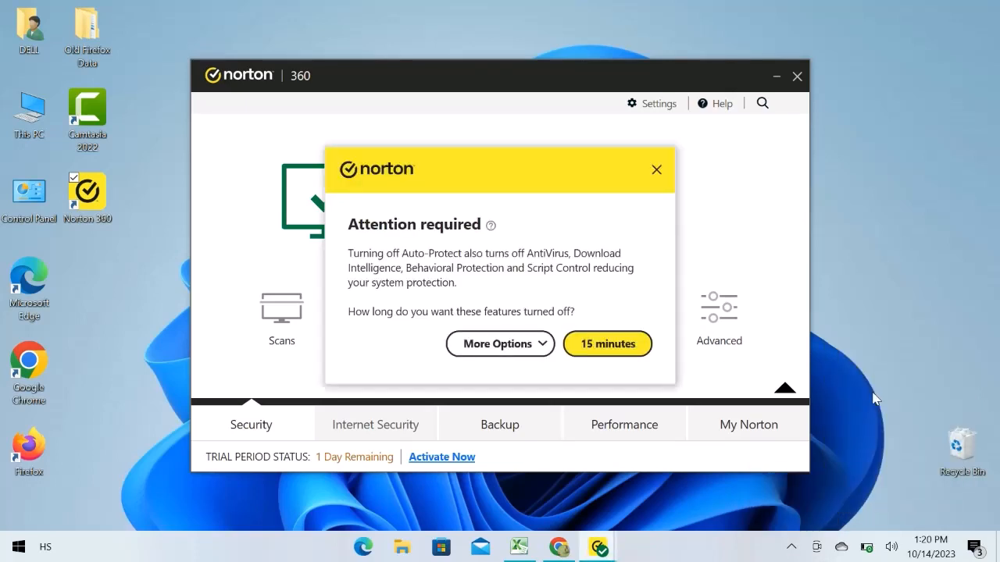
mouse_move(719, 375)
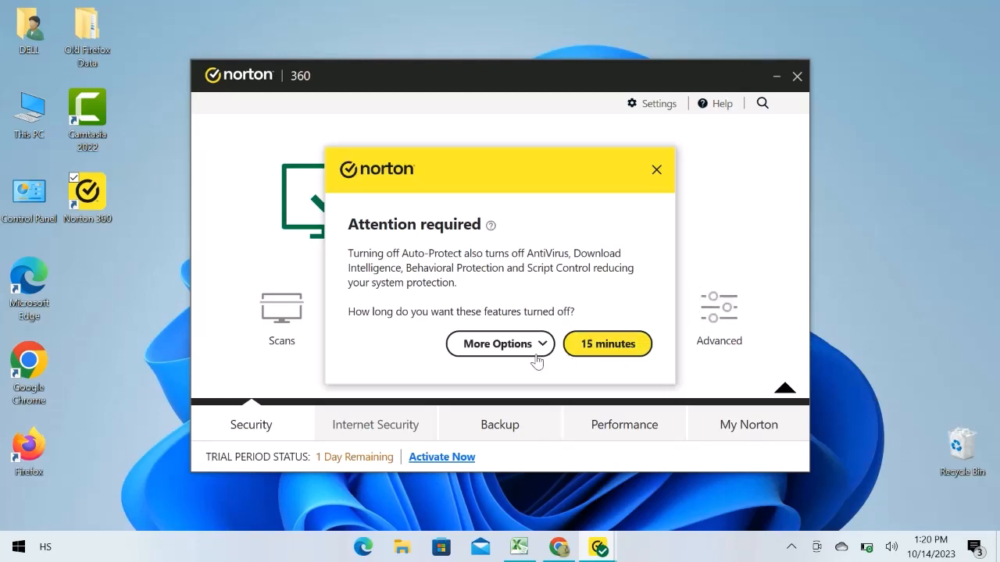
click(494, 344)
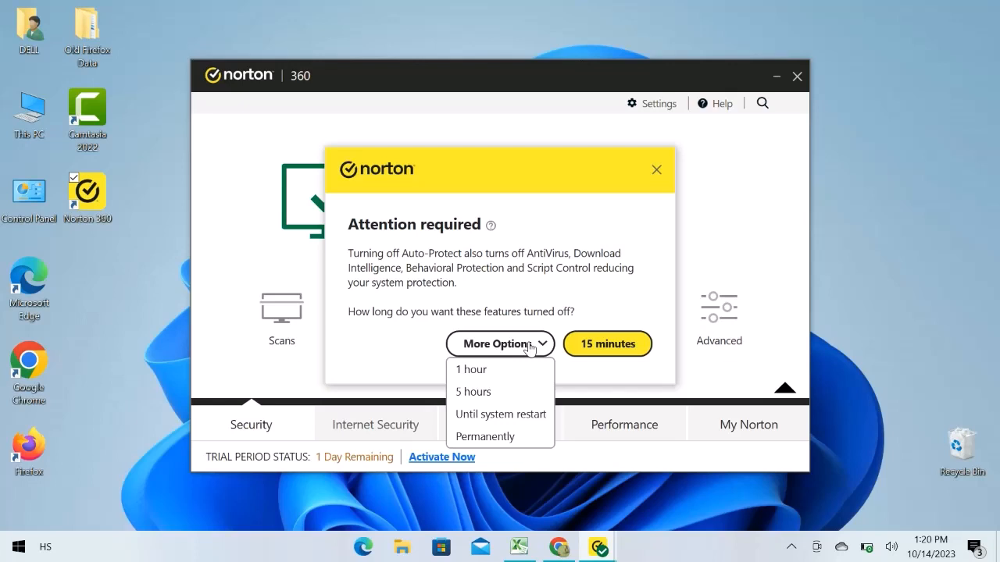
mouse_move(527, 391)
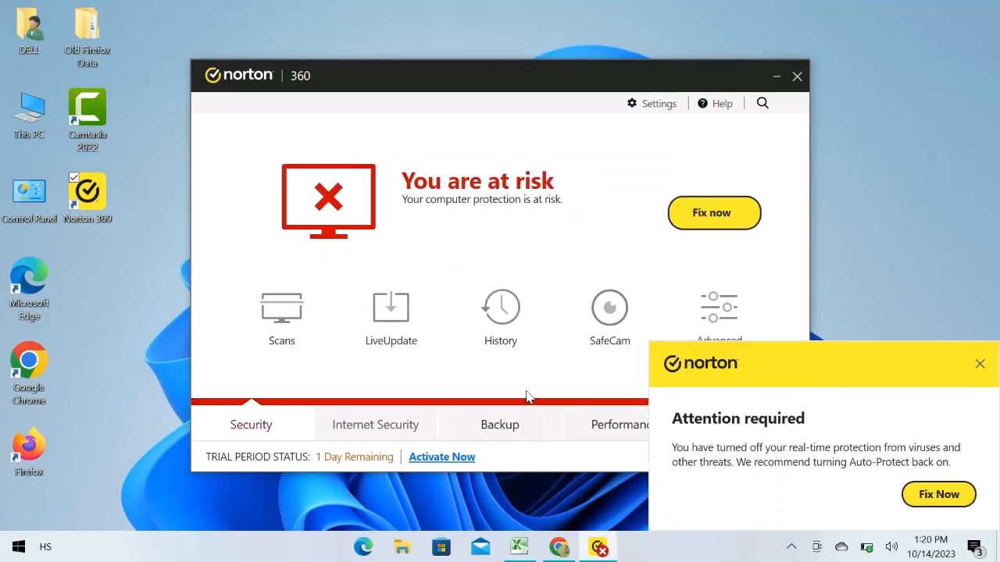
mouse_move(686, 444)
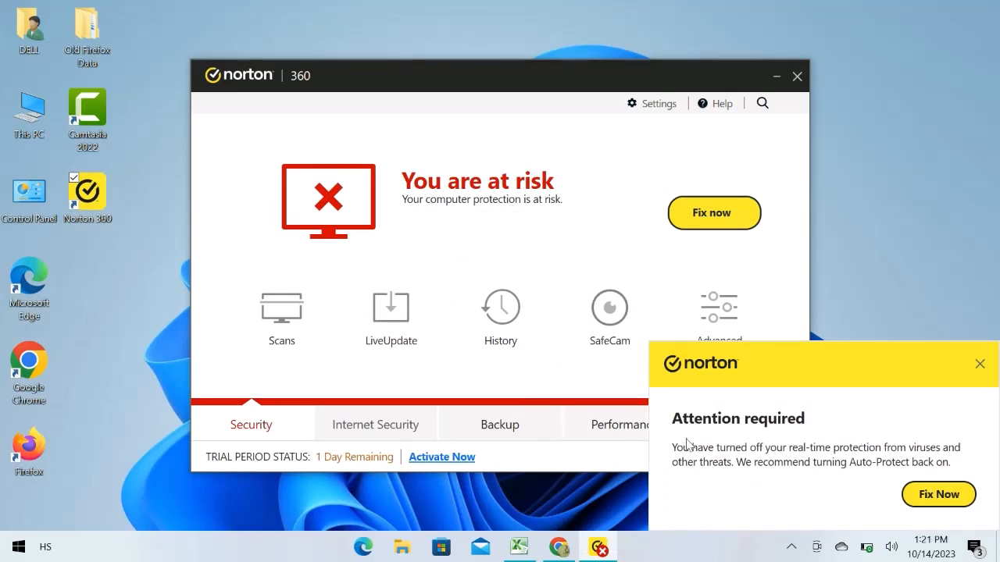
mouse_move(699, 457)
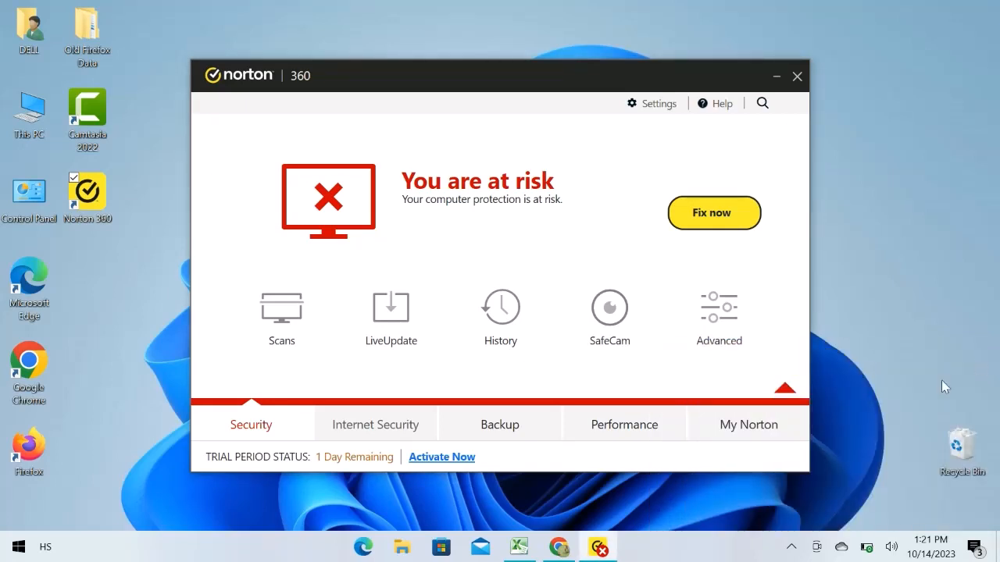
mouse_move(804, 539)
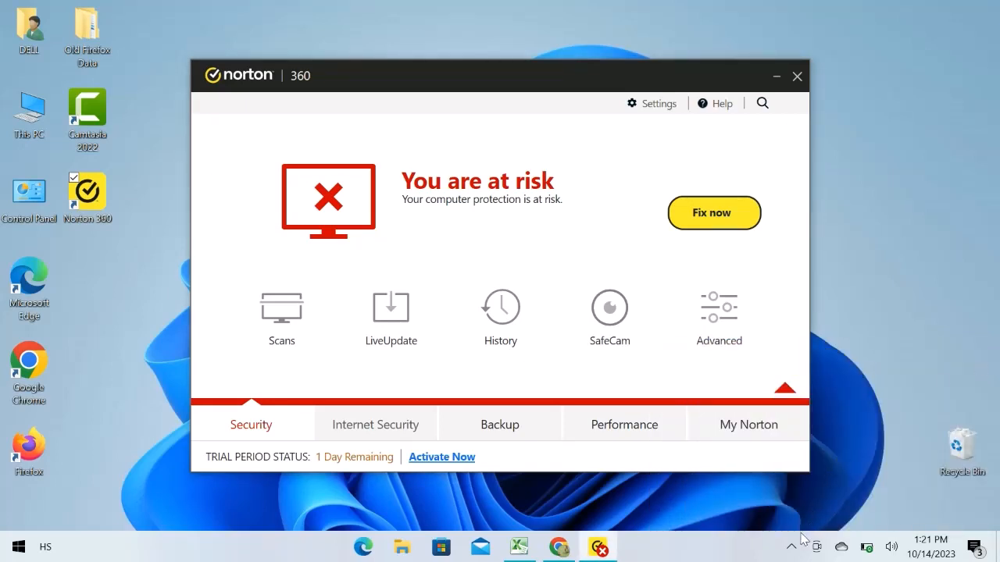
- Enable Auto-Protect from Norton's tray menu to restore 'You are protected'
click(790, 545)
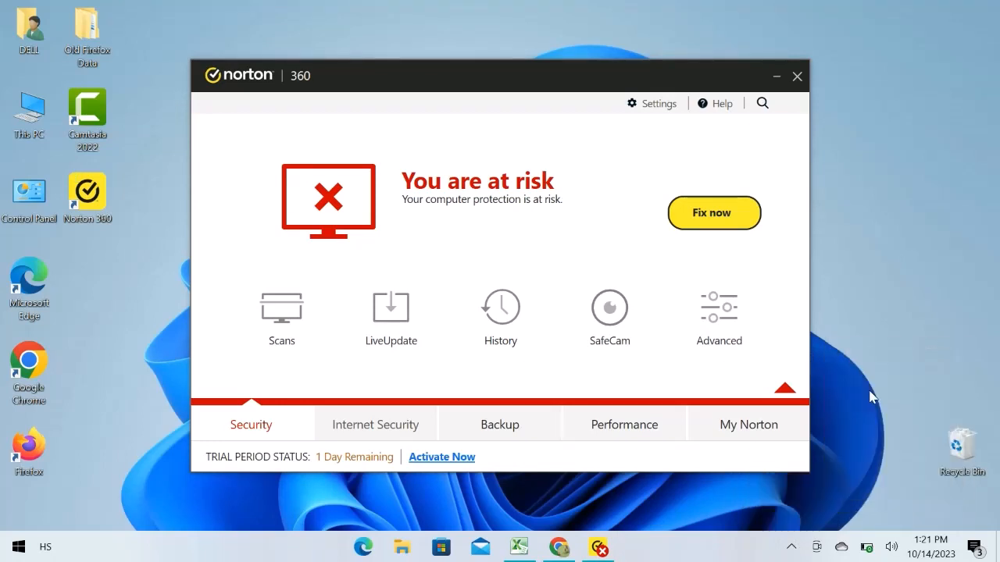
click(713, 213)
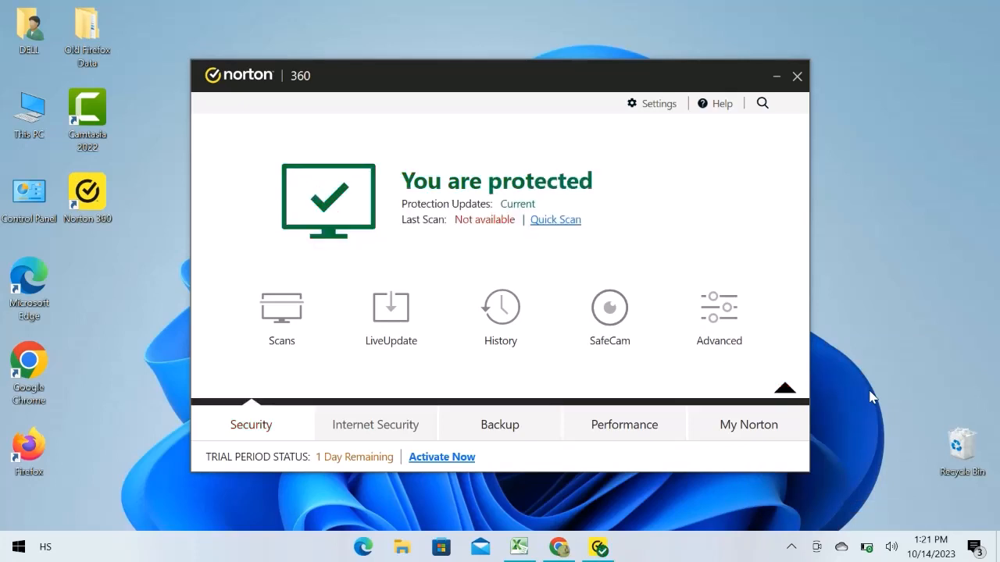
mouse_move(832, 469)
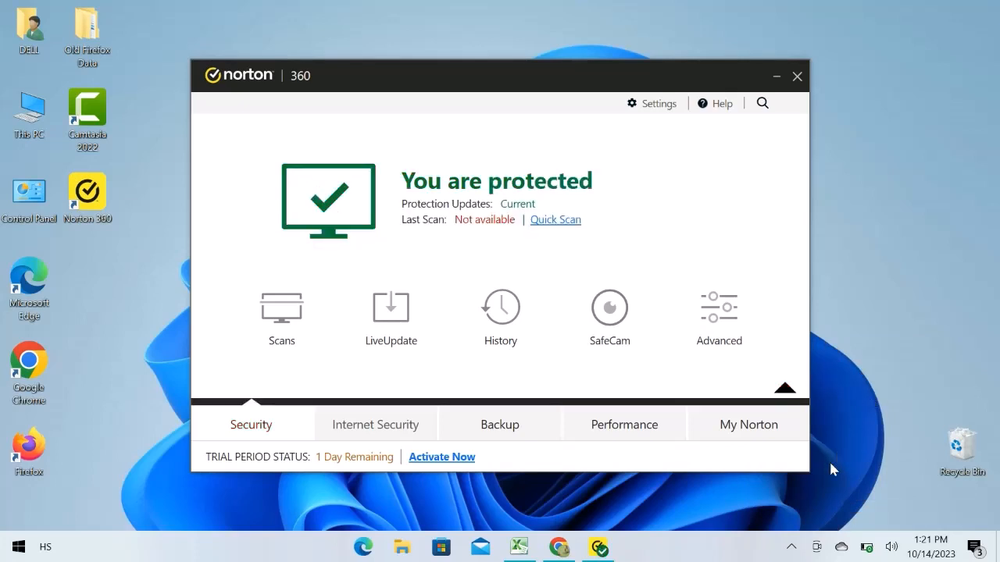
mouse_move(829, 468)
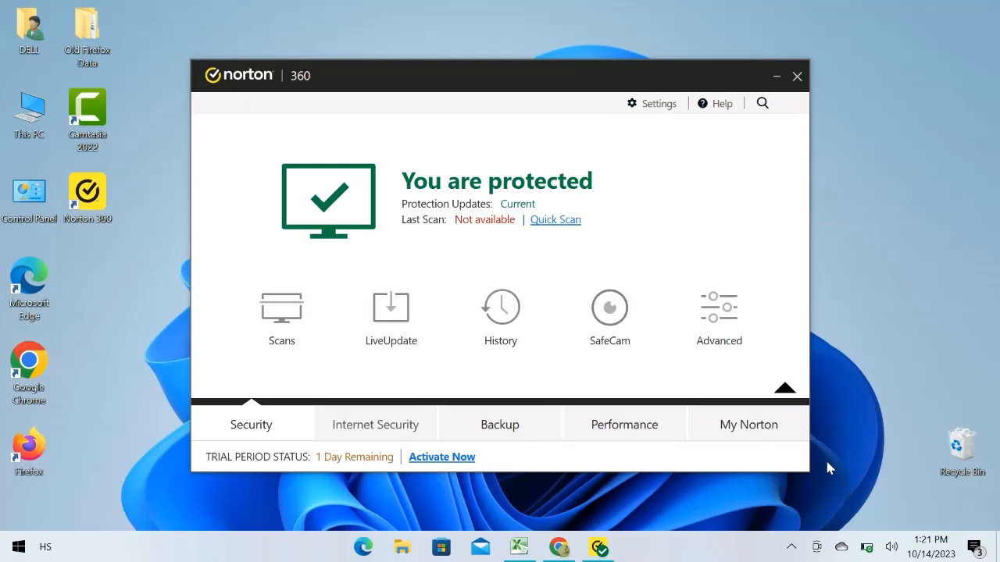